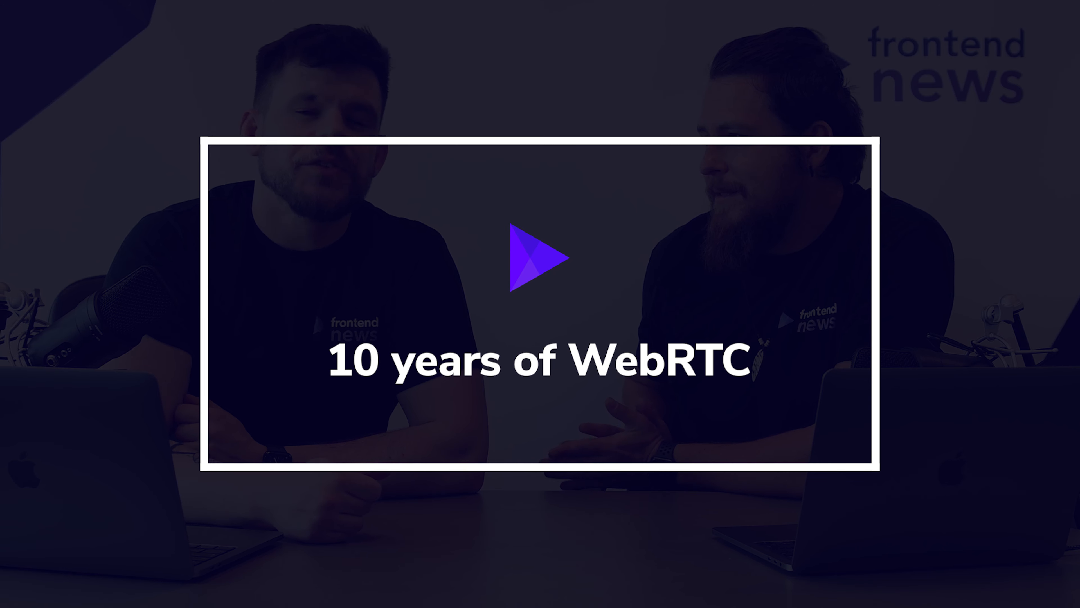
left_click(540, 258)
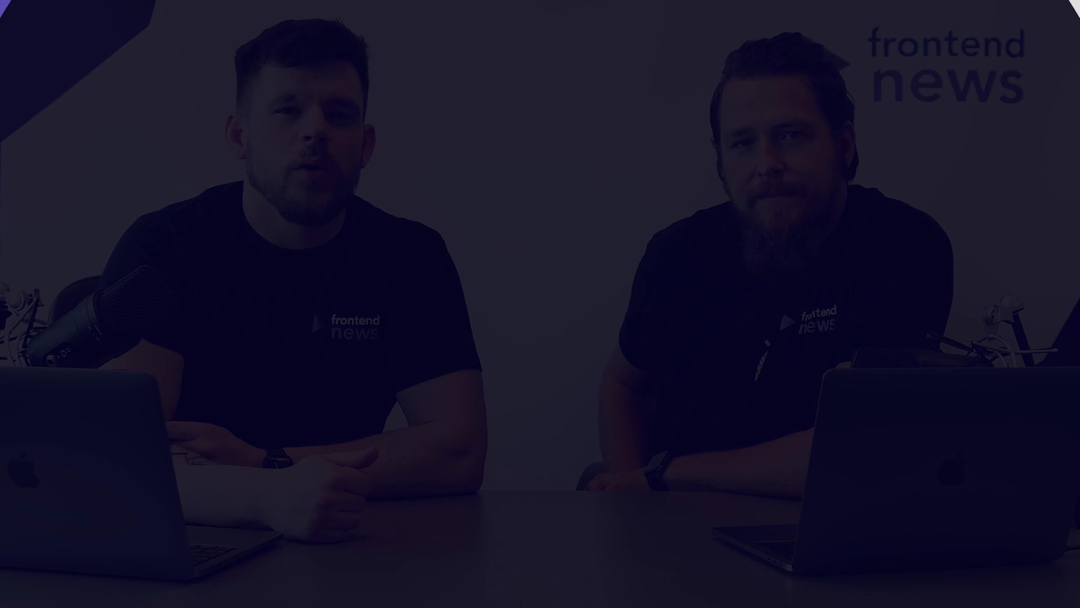